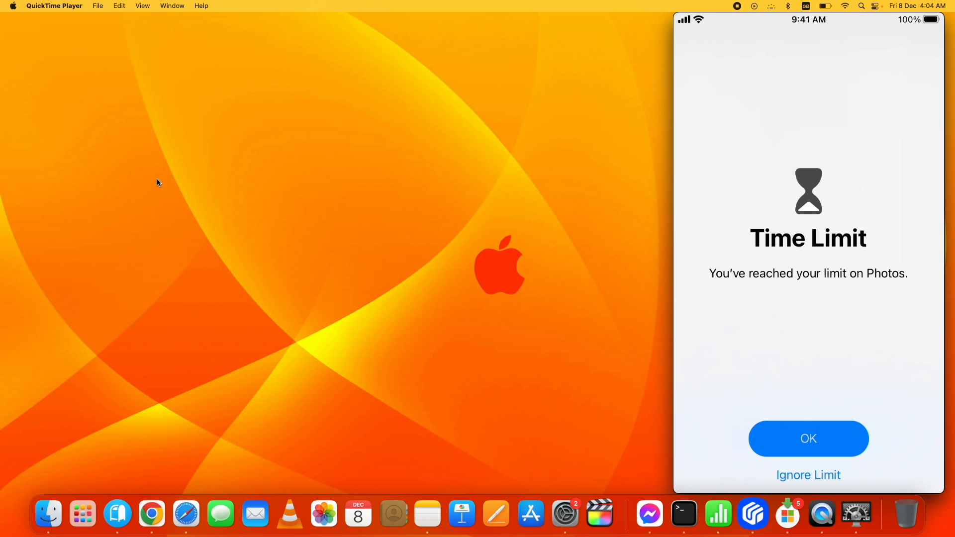
Step: Dismiss the Photos and App Store Time Limit alerts to reach the iPhone home screen
{"action": "left_click", "coordinate": [807, 438]}
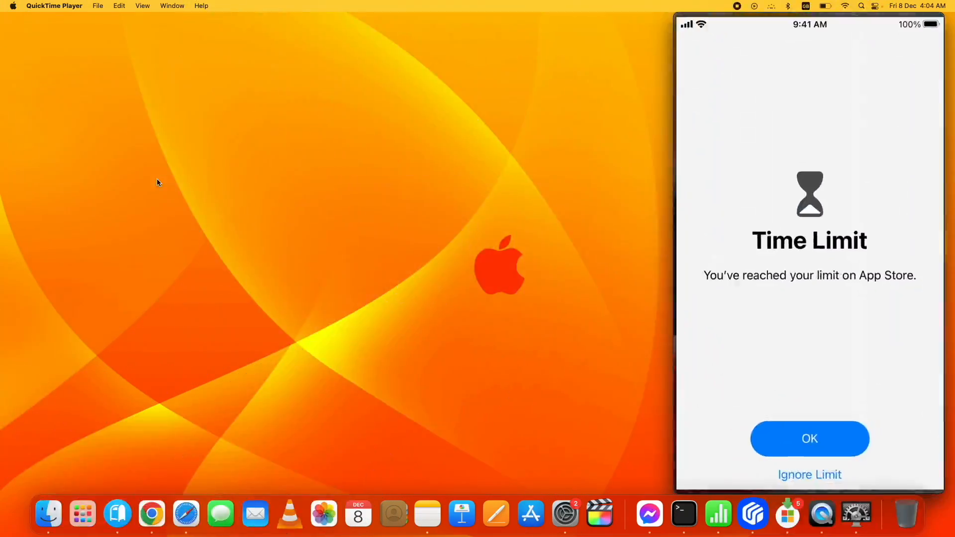
{"action": "left_click", "coordinate": [809, 439]}
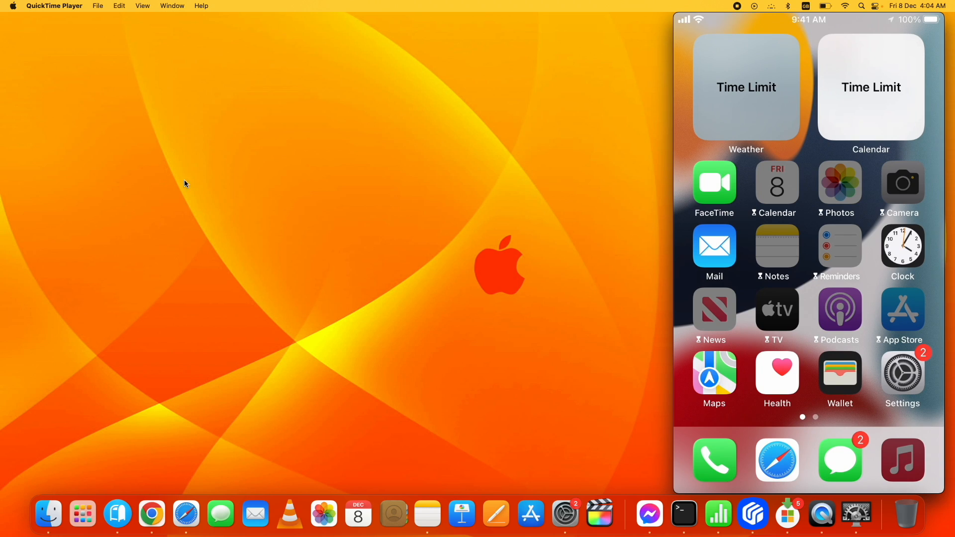
{"action": "mouse_move", "coordinate": [270, 244]}
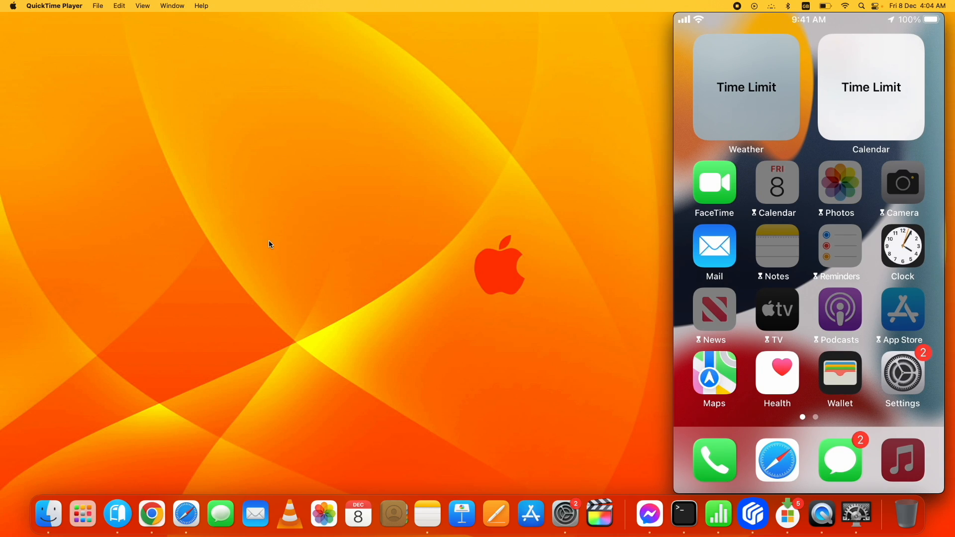
{"action": "mouse_move", "coordinate": [186, 513]}
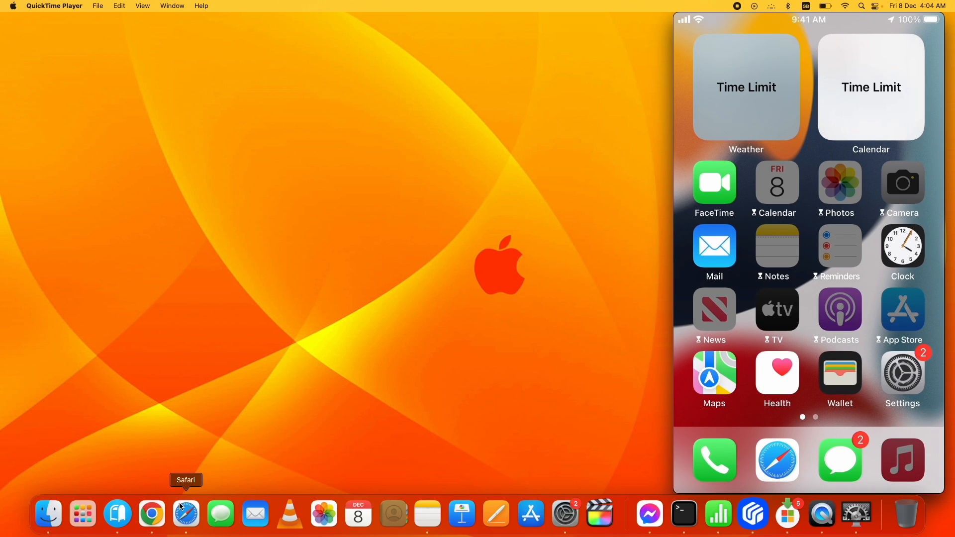
Step: Browse the ultfone.com iOS Screen Unlock page in Safari, leaving the Mac download version selected
{"action": "left_click", "coordinate": [186, 513]}
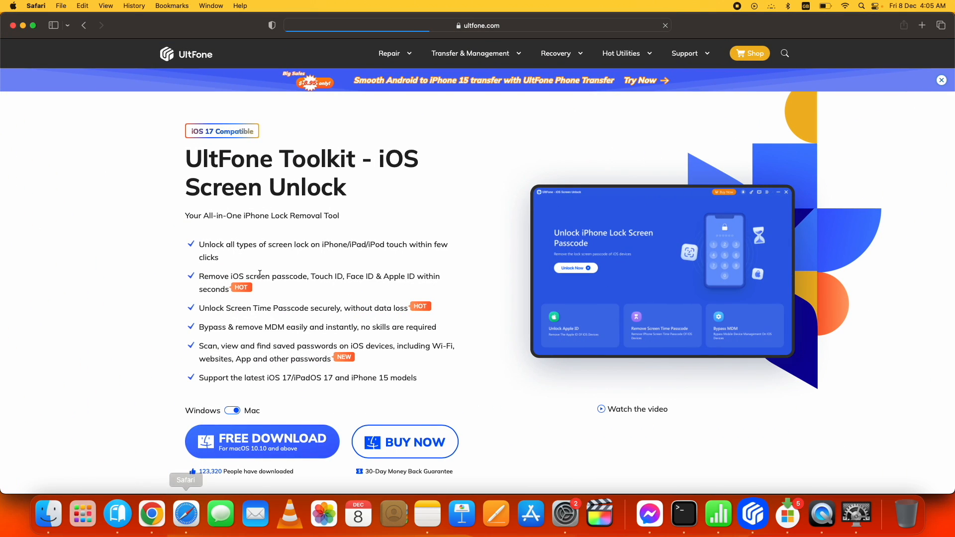
{"action": "left_click_drag", "start_coordinate": [187, 159], "coordinate": [343, 187]}
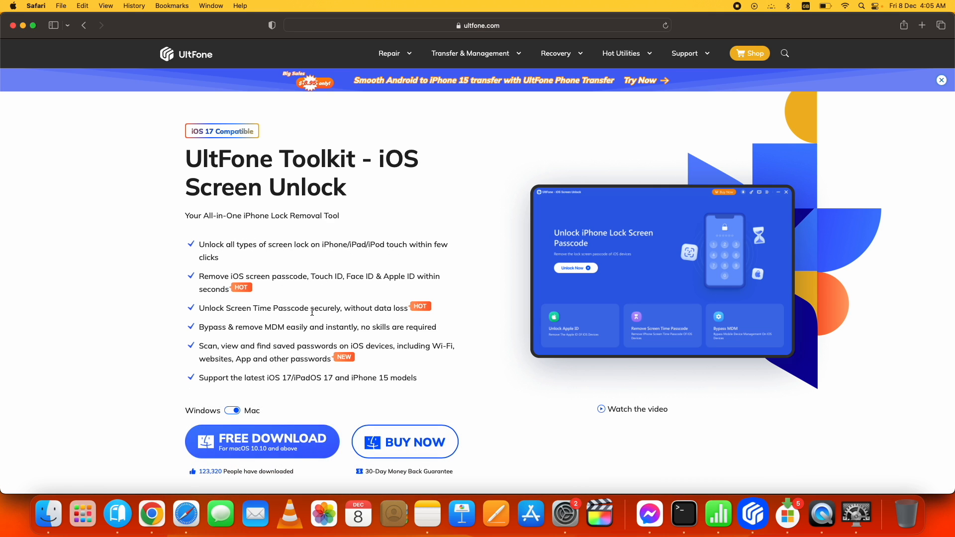
{"action": "scroll", "scroll_direction": "down", "scroll_amount": 3}
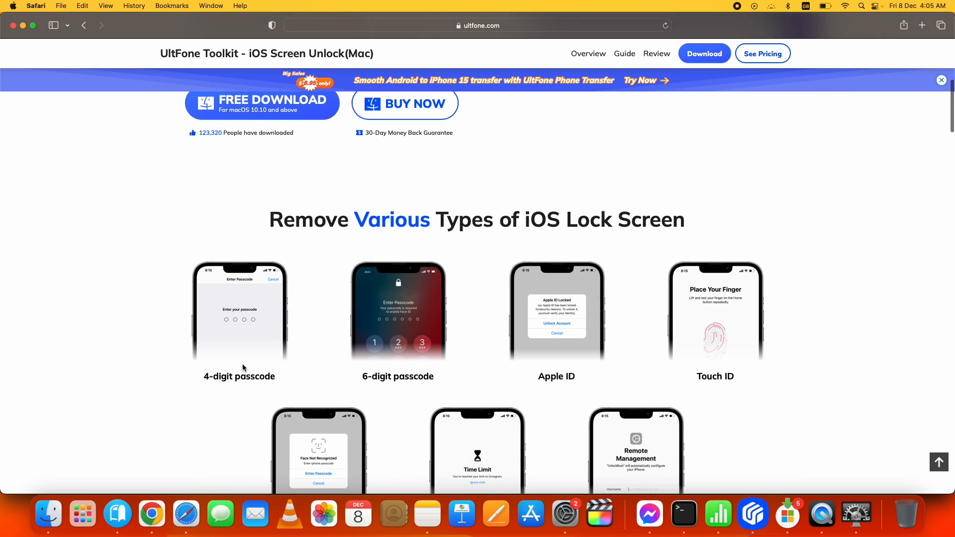
{"action": "scroll", "scroll_direction": "down", "scroll_amount": 3}
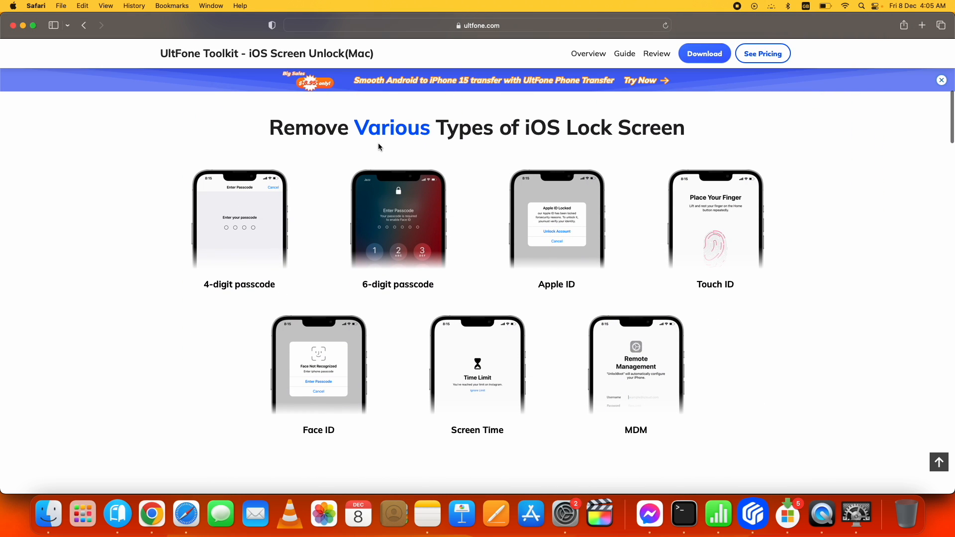
{"action": "mouse_move", "coordinate": [254, 383]}
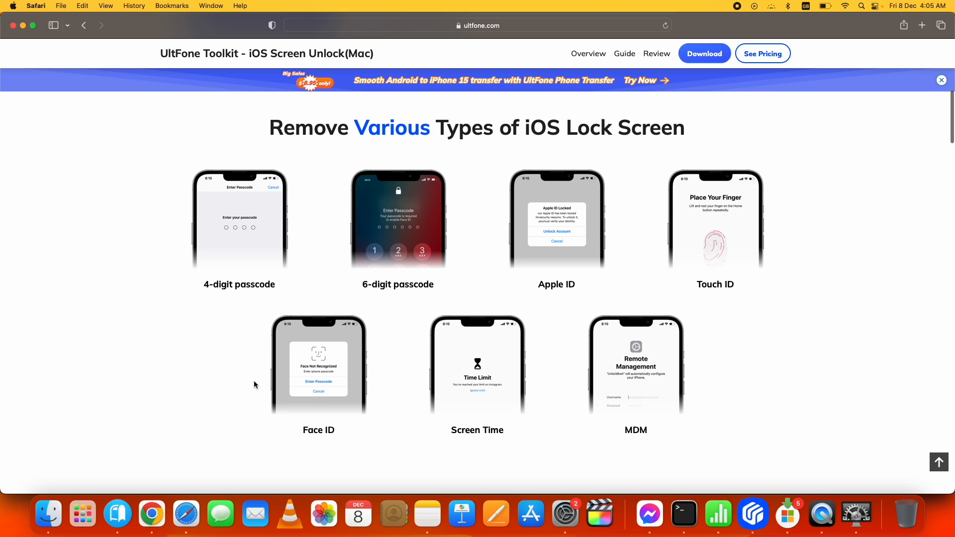
{"action": "mouse_move", "coordinate": [581, 425]}
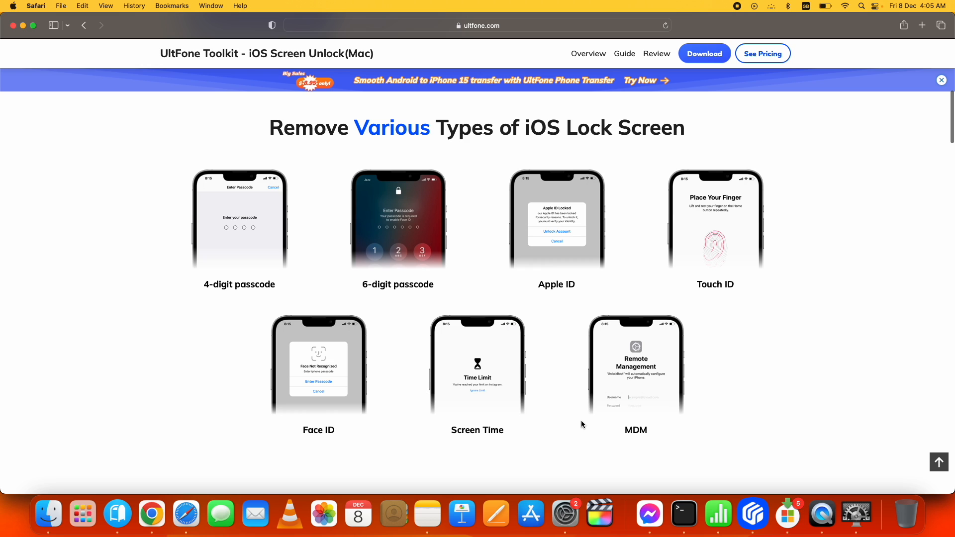
{"action": "mouse_move", "coordinate": [327, 358]}
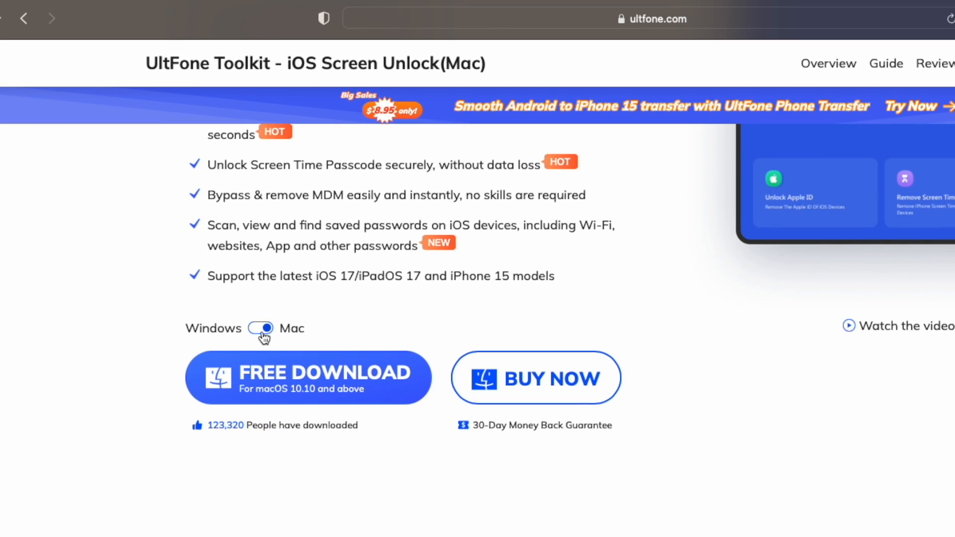
{"action": "left_click", "coordinate": [260, 328]}
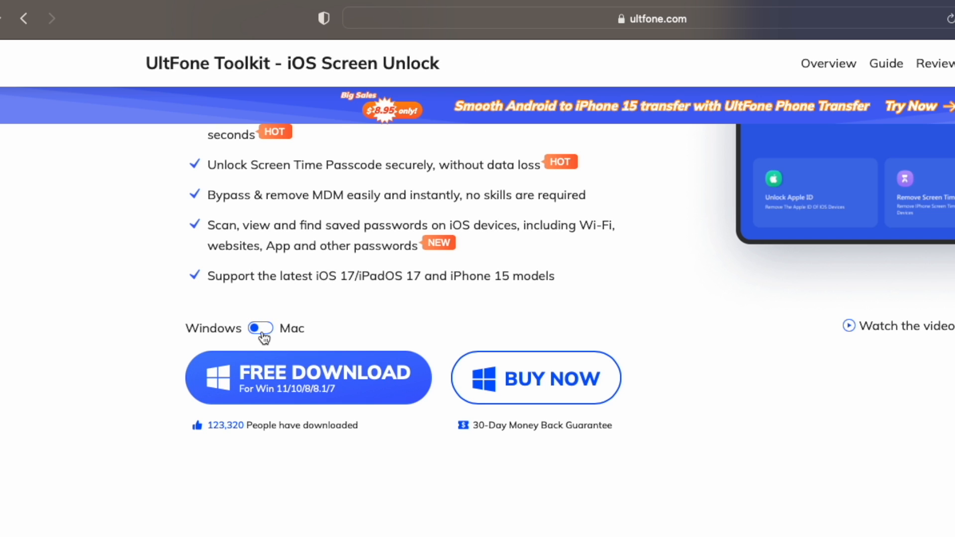
{"action": "left_click", "coordinate": [259, 328]}
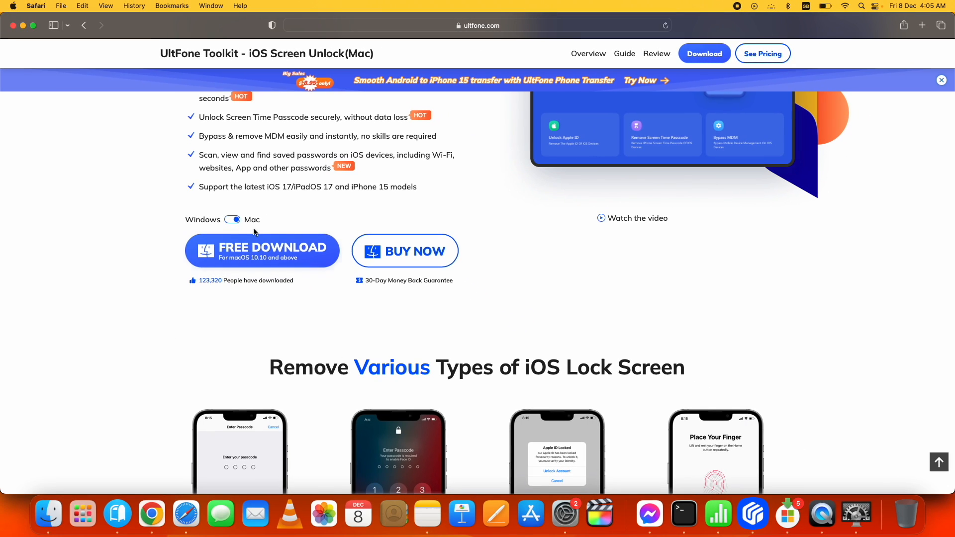
{"action": "mouse_move", "coordinate": [23, 26]}
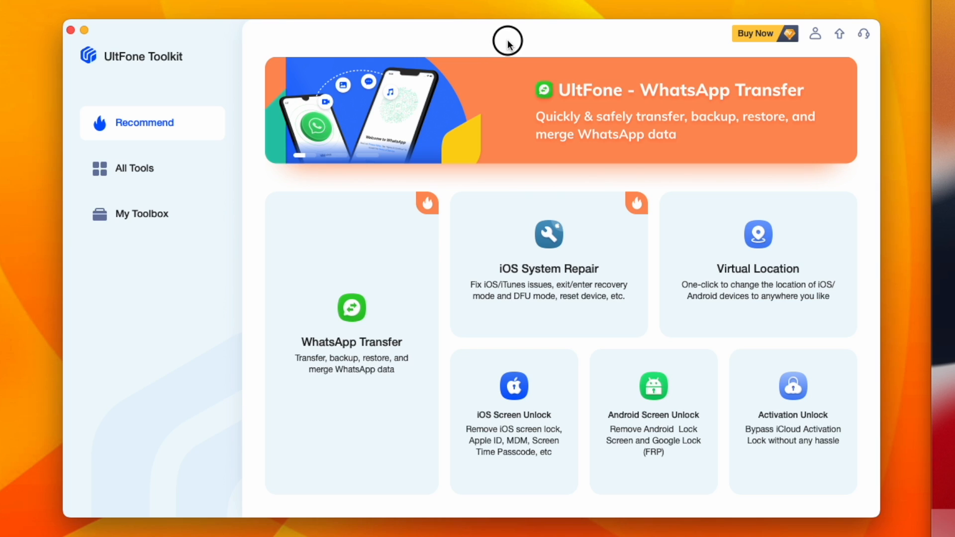
{"action": "mouse_move", "coordinate": [195, 56]}
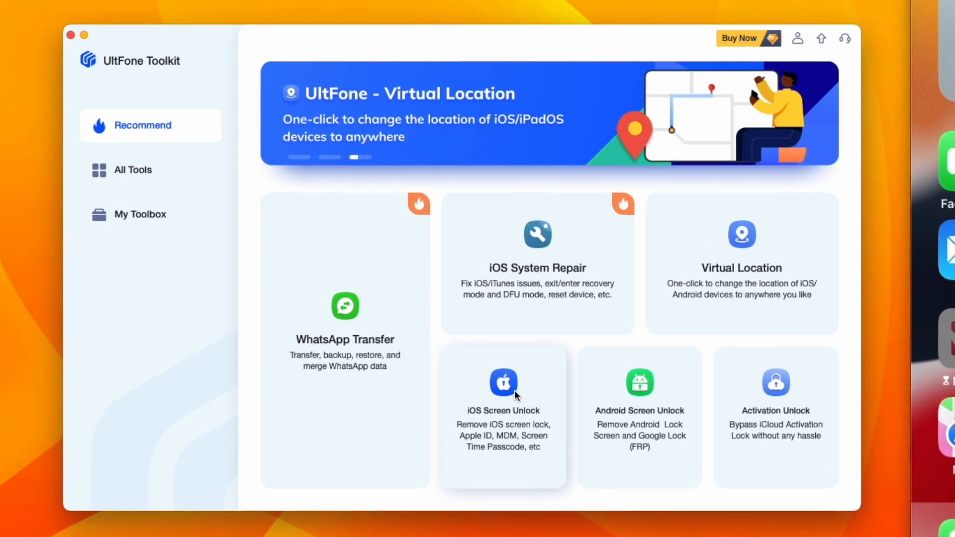
Step: Choose the iOS Screen Unlock tile on the UltFone Toolkit Recommend page
{"action": "left_click", "coordinate": [513, 385]}
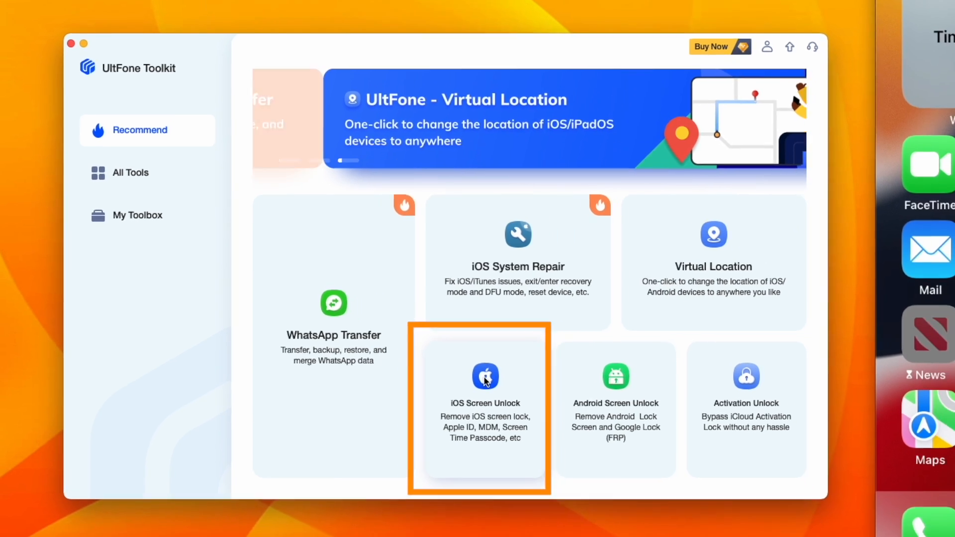
Step: Launch the iOS Screen Unlock window showing Unlock iOS Screen and its other removal options
{"action": "left_click", "coordinate": [484, 375]}
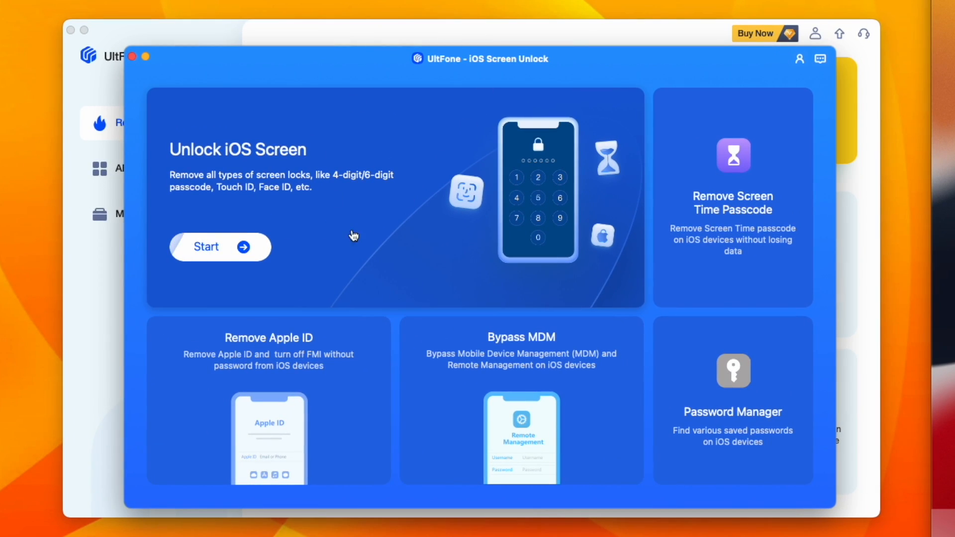
{"action": "mouse_move", "coordinate": [189, 137]}
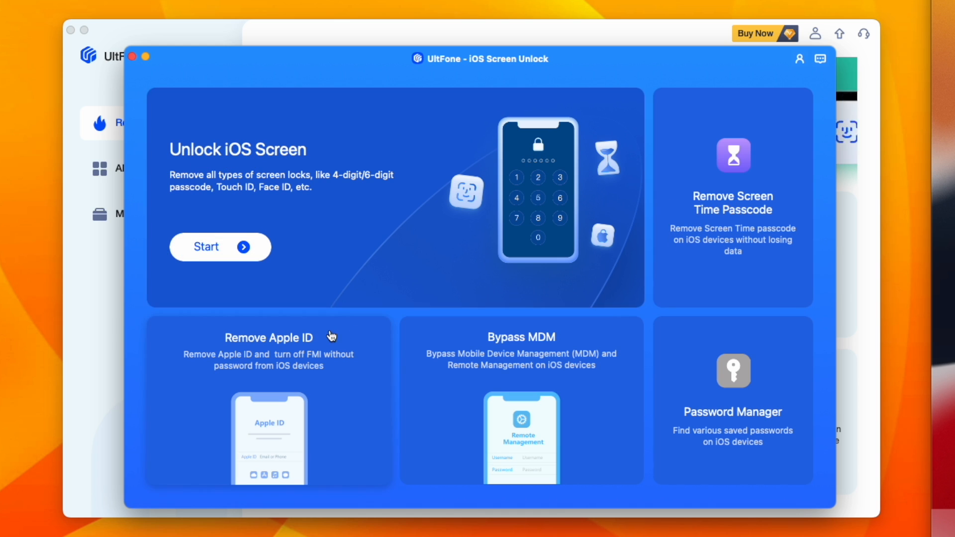
{"action": "mouse_move", "coordinate": [352, 401]}
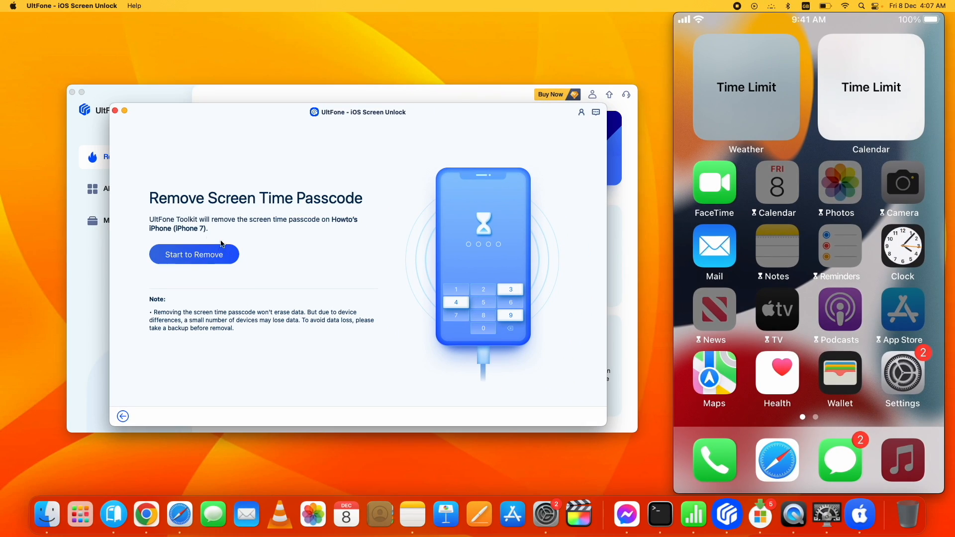
Step: Start removing the iPhone 7's Screen Time passcode, bringing up the Find My instructions
{"action": "left_click", "coordinate": [193, 255]}
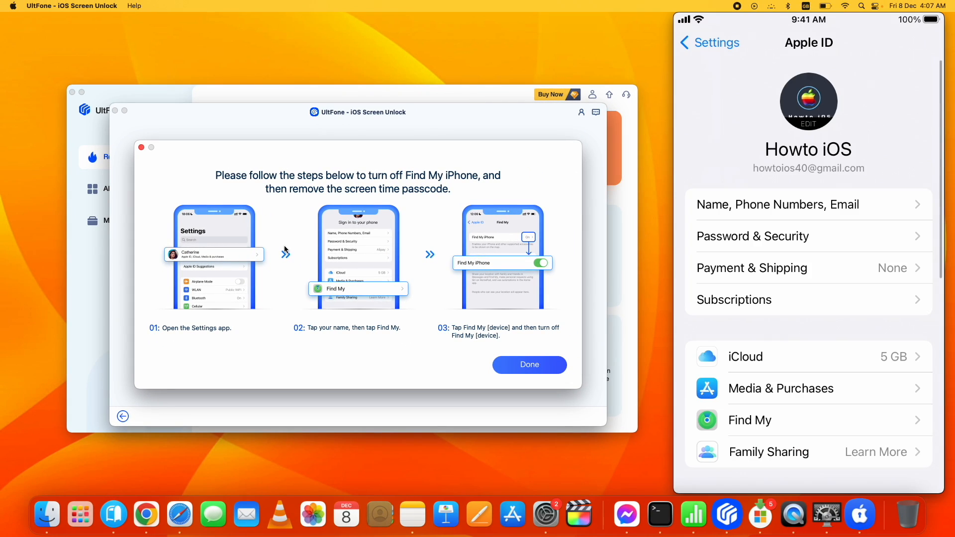
Step: Turn off Find My iPhone in the phone's Apple ID settings and dismiss the instructions
{"action": "left_click", "coordinate": [750, 420]}
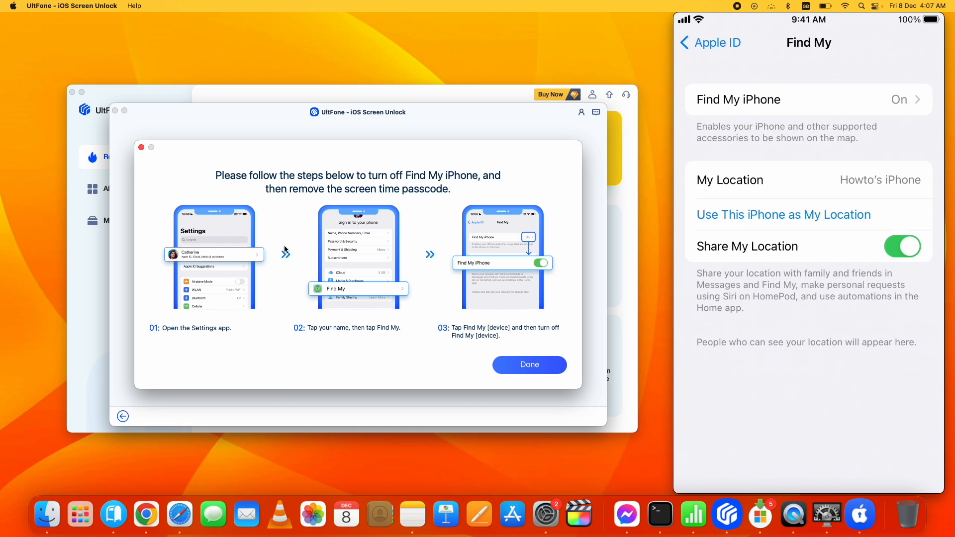
{"action": "left_click", "coordinate": [908, 99]}
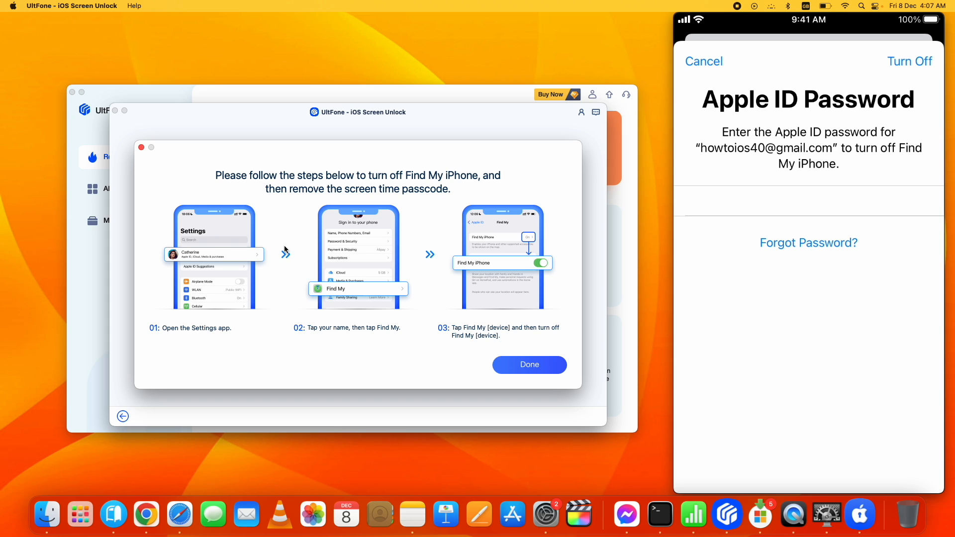
{"action": "left_click", "coordinate": [909, 61]}
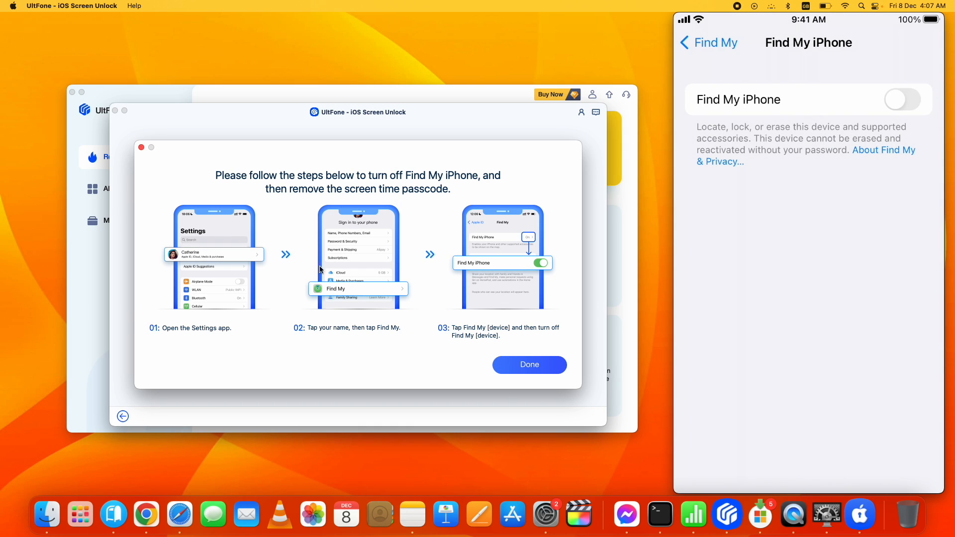
{"action": "left_click", "coordinate": [528, 364]}
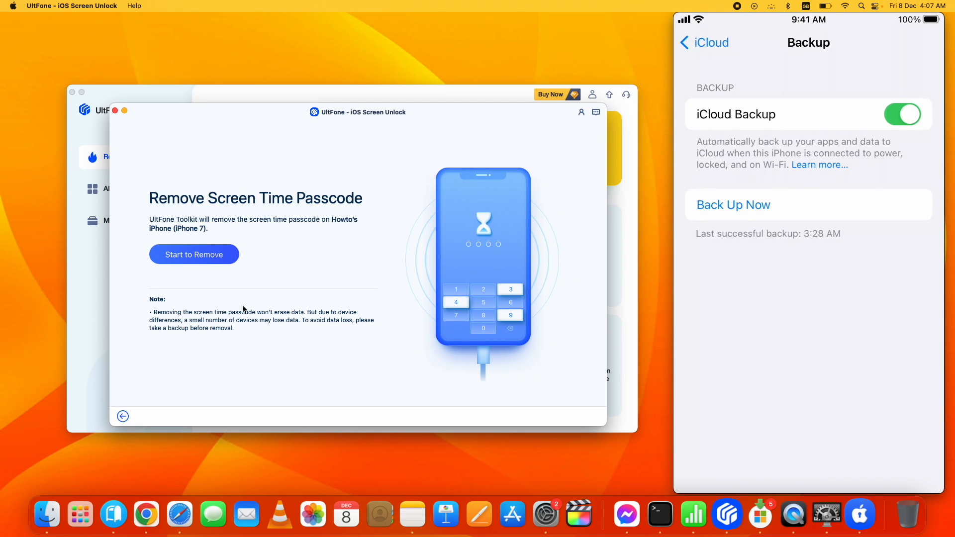
Step: Restart the Screen Time passcode removal now that Find My iPhone is off
{"action": "left_click", "coordinate": [707, 42]}
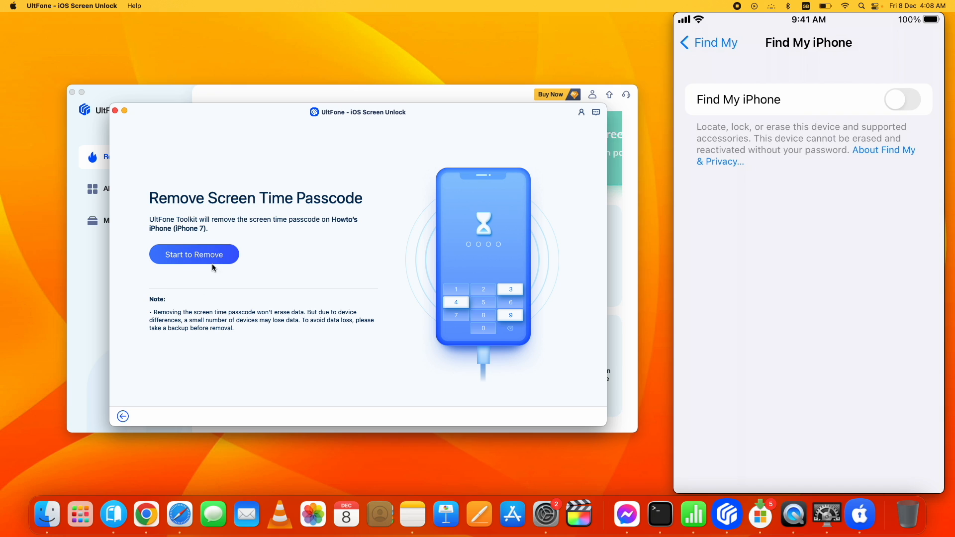
{"action": "left_click", "coordinate": [194, 254]}
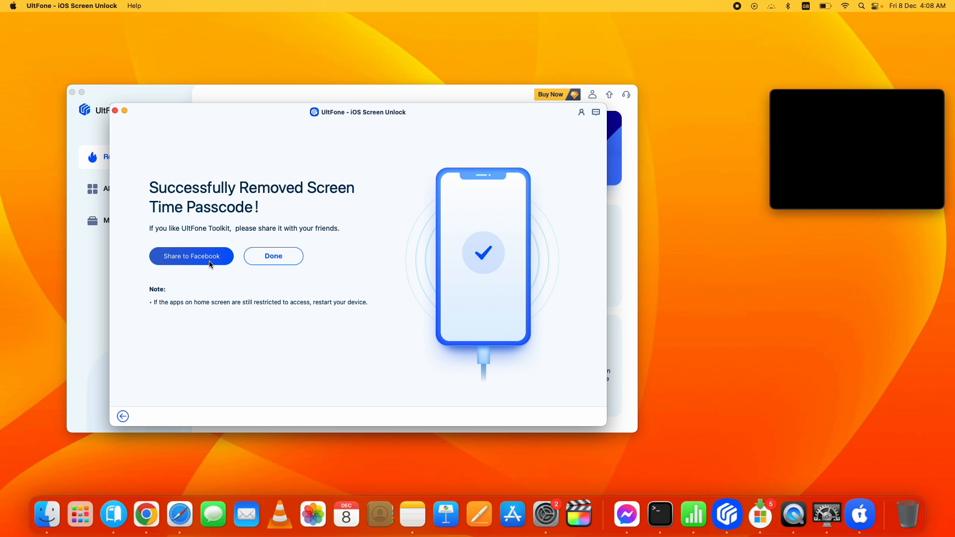
{"action": "mouse_move", "coordinate": [150, 249]}
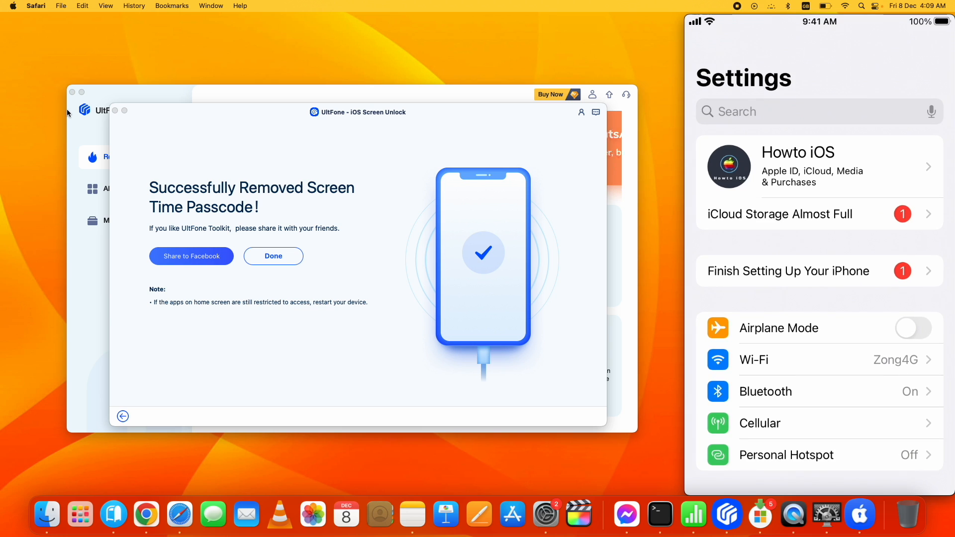
Step: View the iPhone's Screen Time settings, which now offer only Turn On Screen Time
{"action": "scroll", "scroll_direction": "down", "scroll_amount": 3}
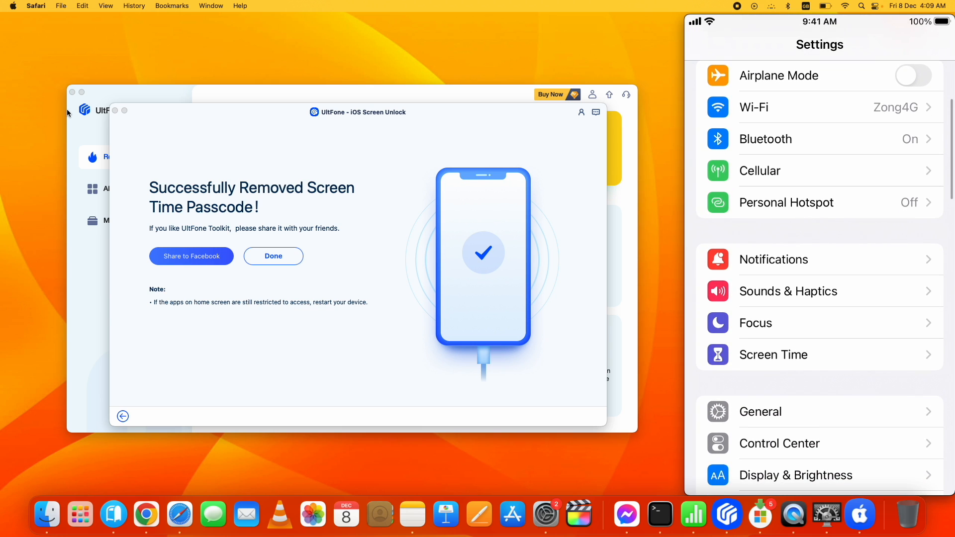
{"action": "left_click", "coordinate": [773, 354]}
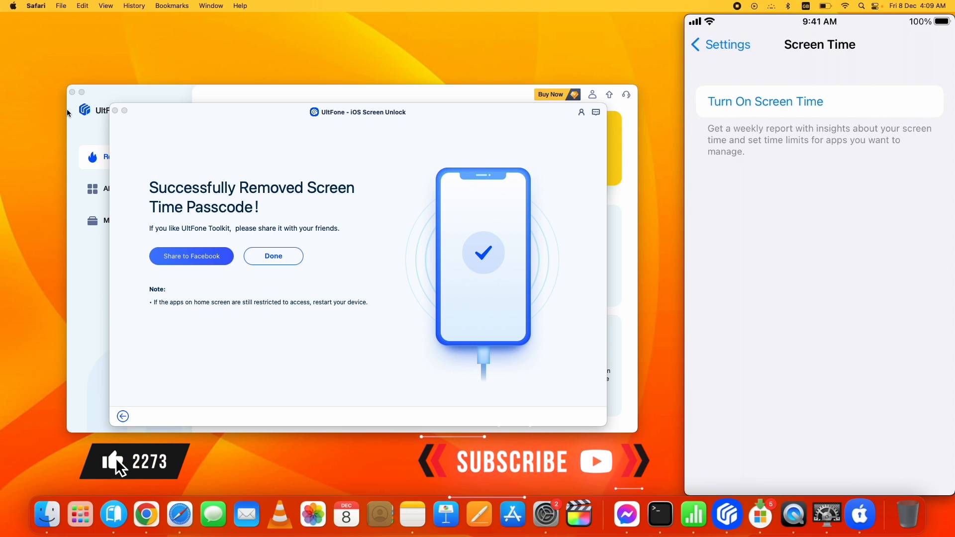